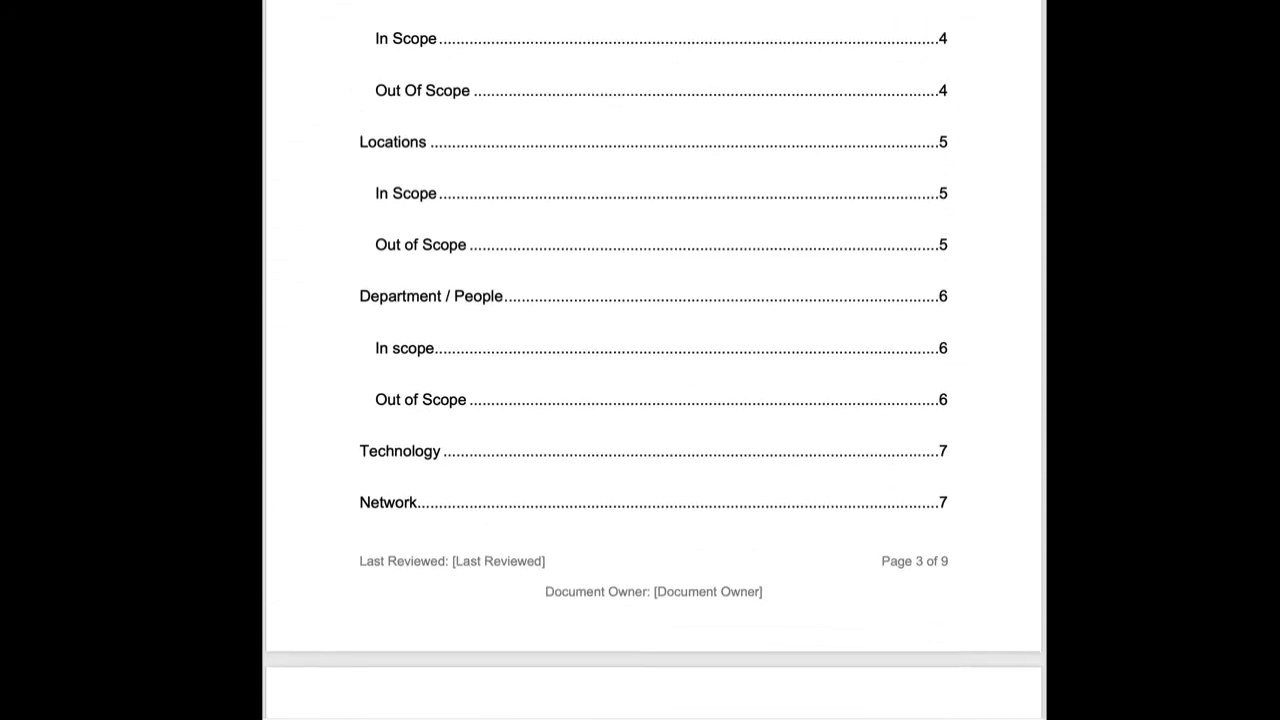
scroll(down, 3)
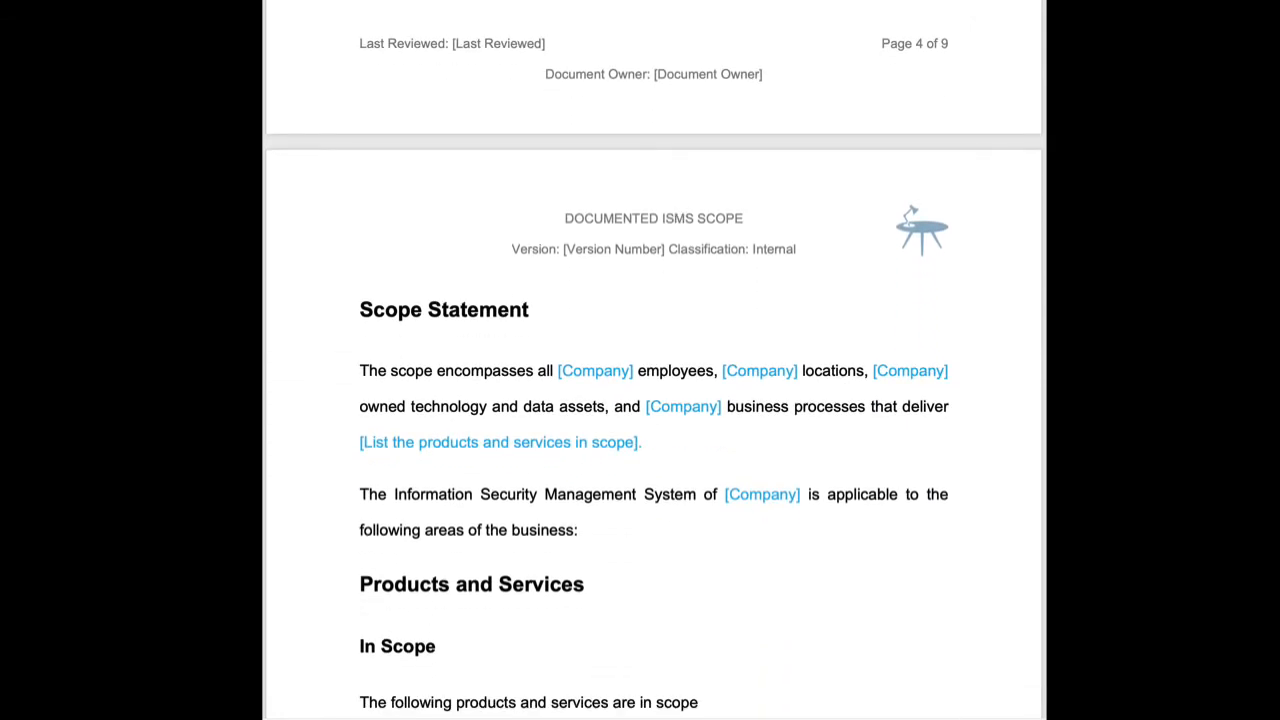
scroll(down, 3)
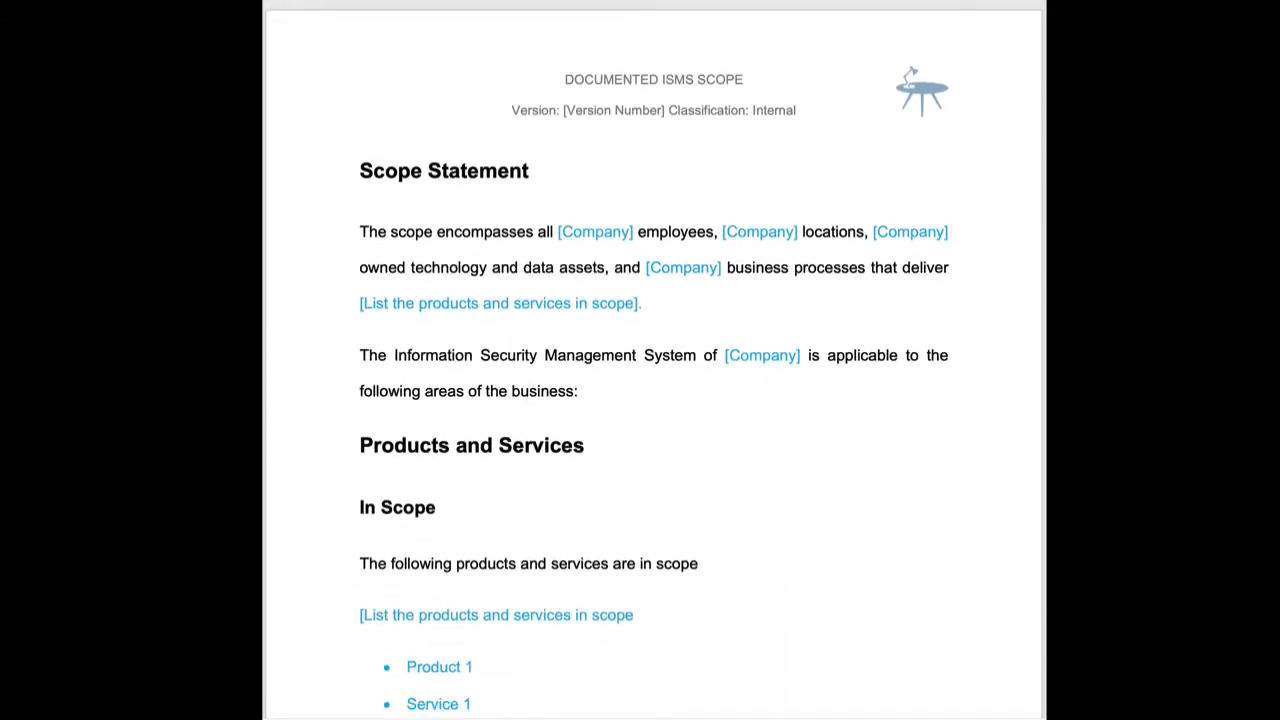
scroll(up, 3)
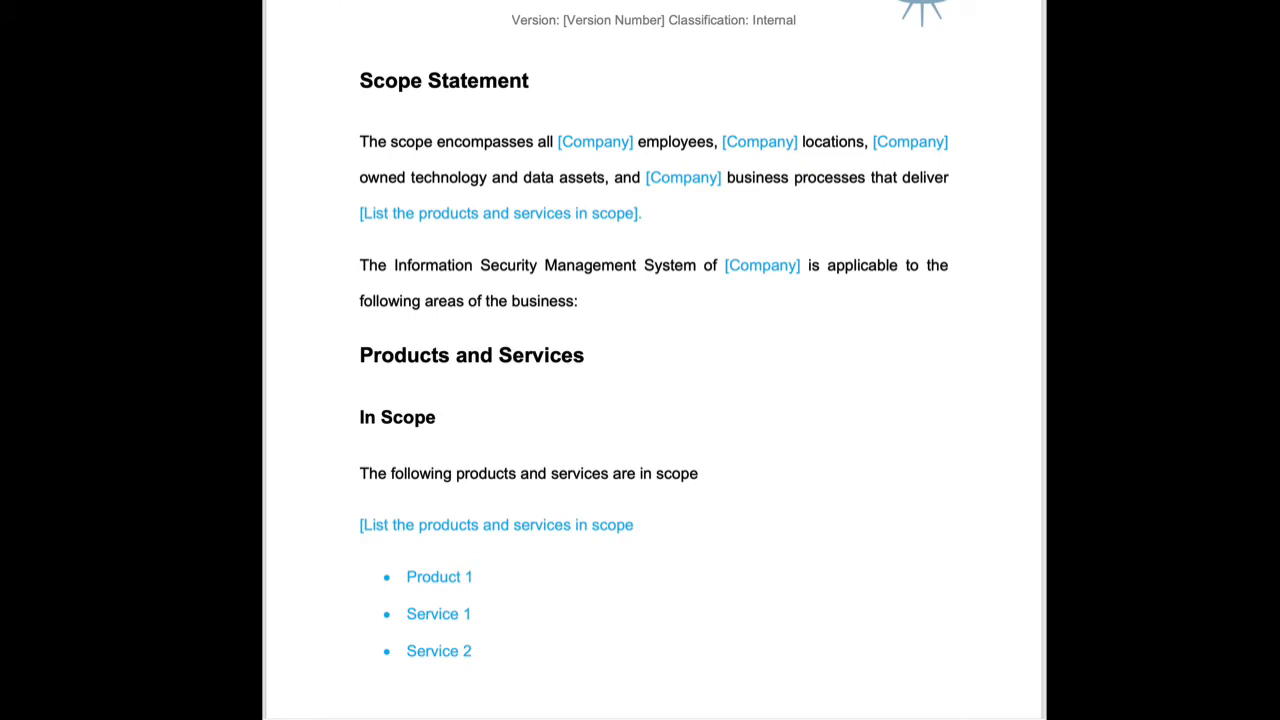
scroll(down, 3)
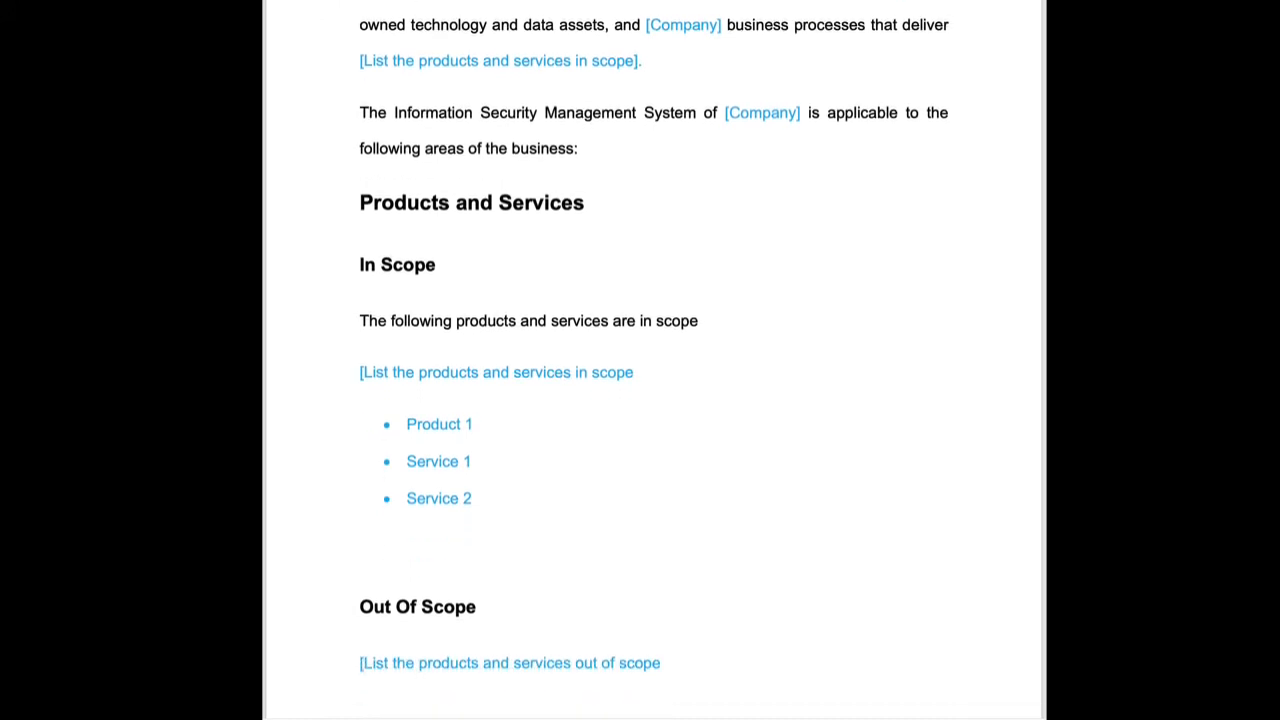
scroll(down, 3)
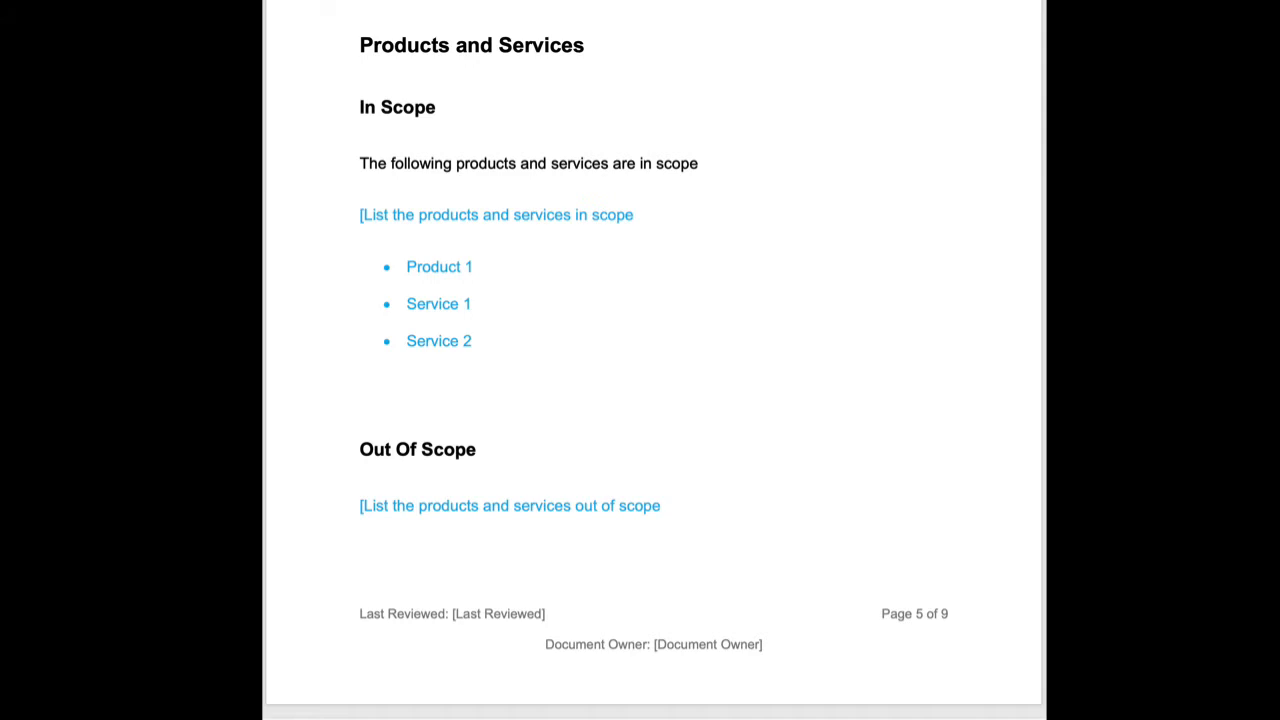
scroll(down, 3)
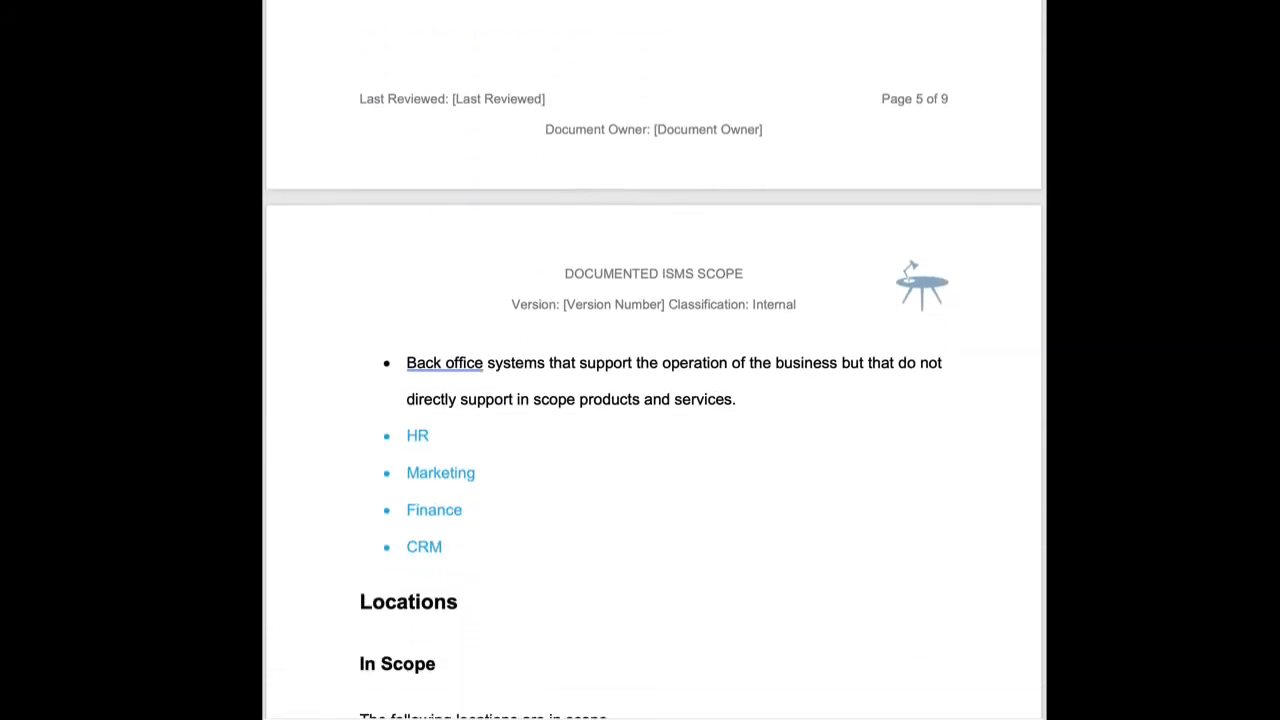
scroll(down, 3)
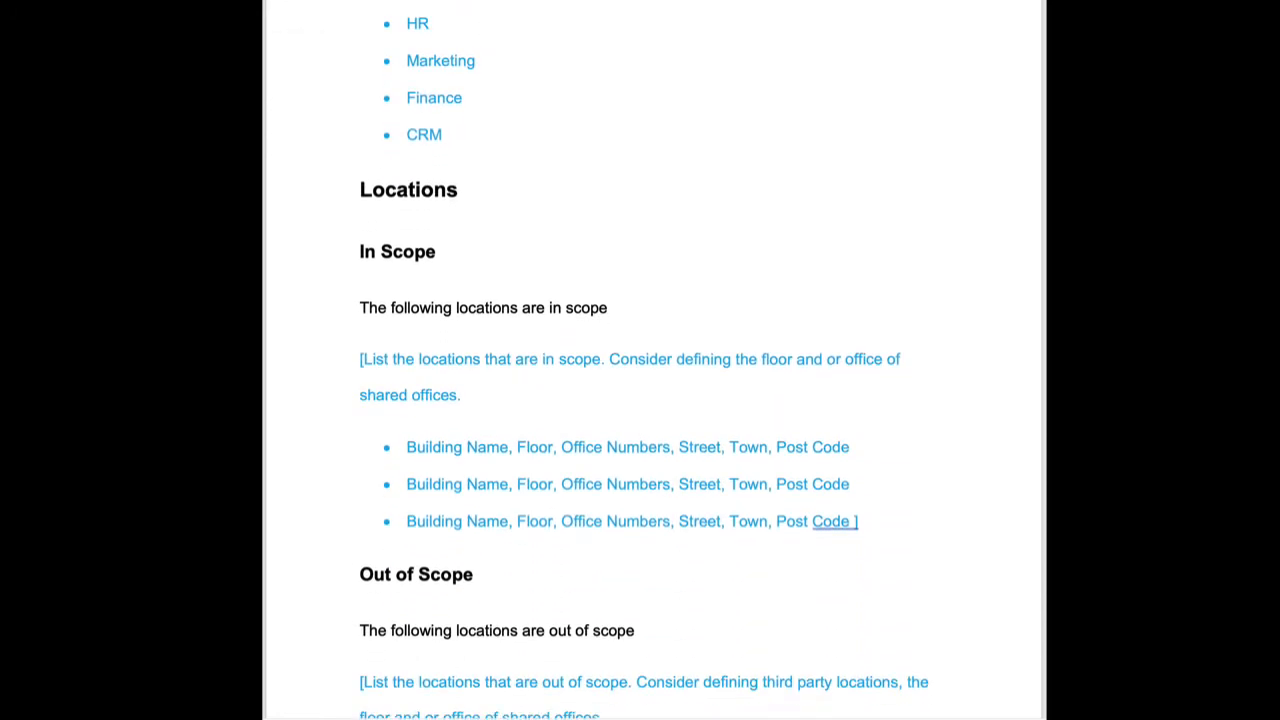
scroll(down, 3)
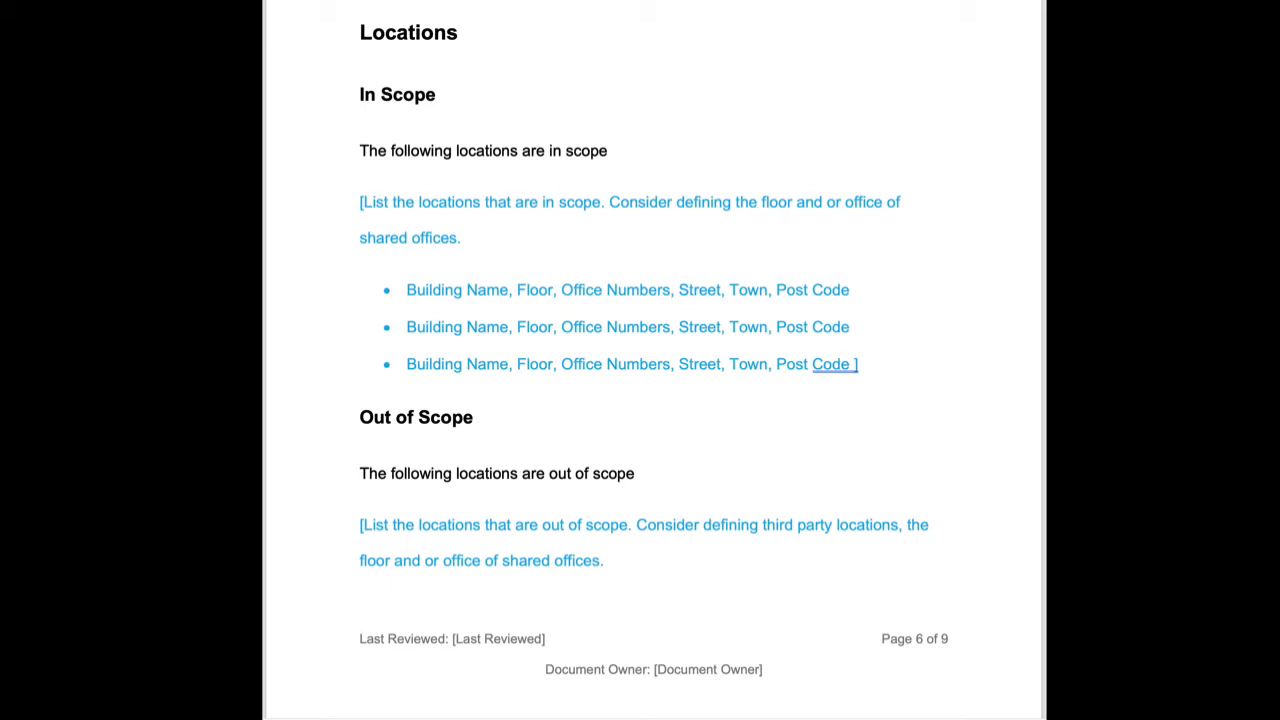
scroll(down, 3)
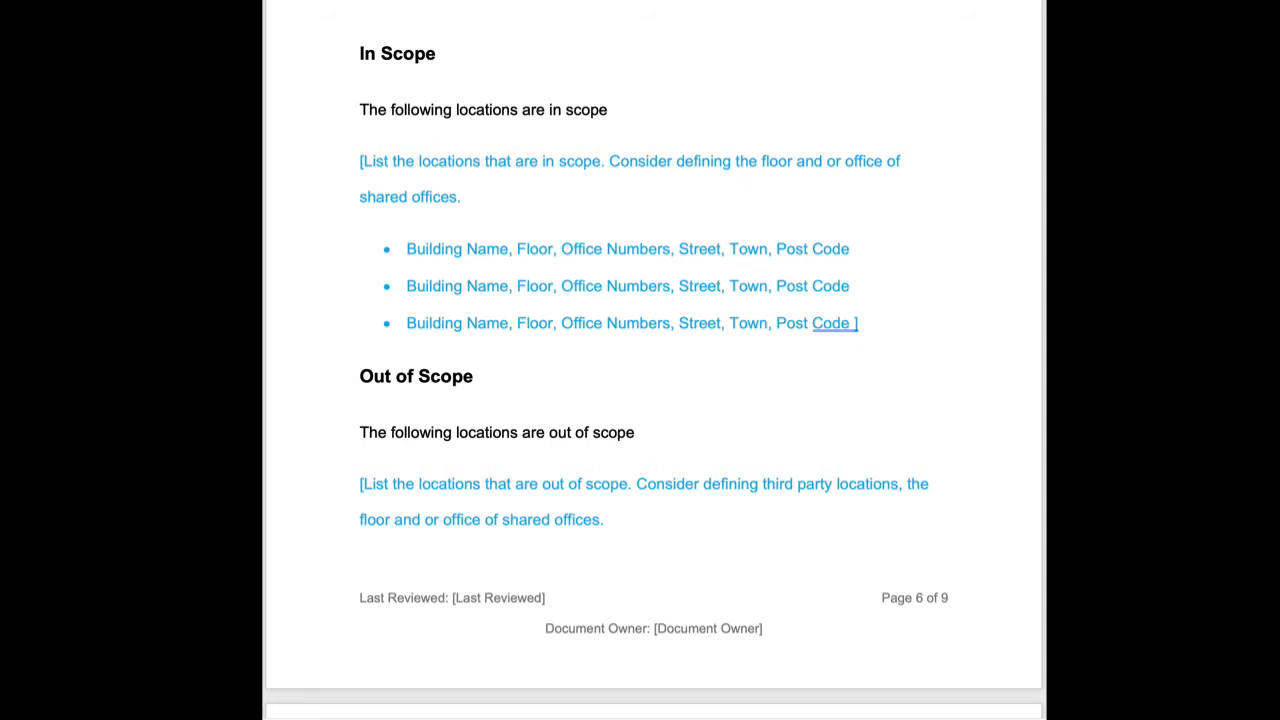
scroll(down, 3)
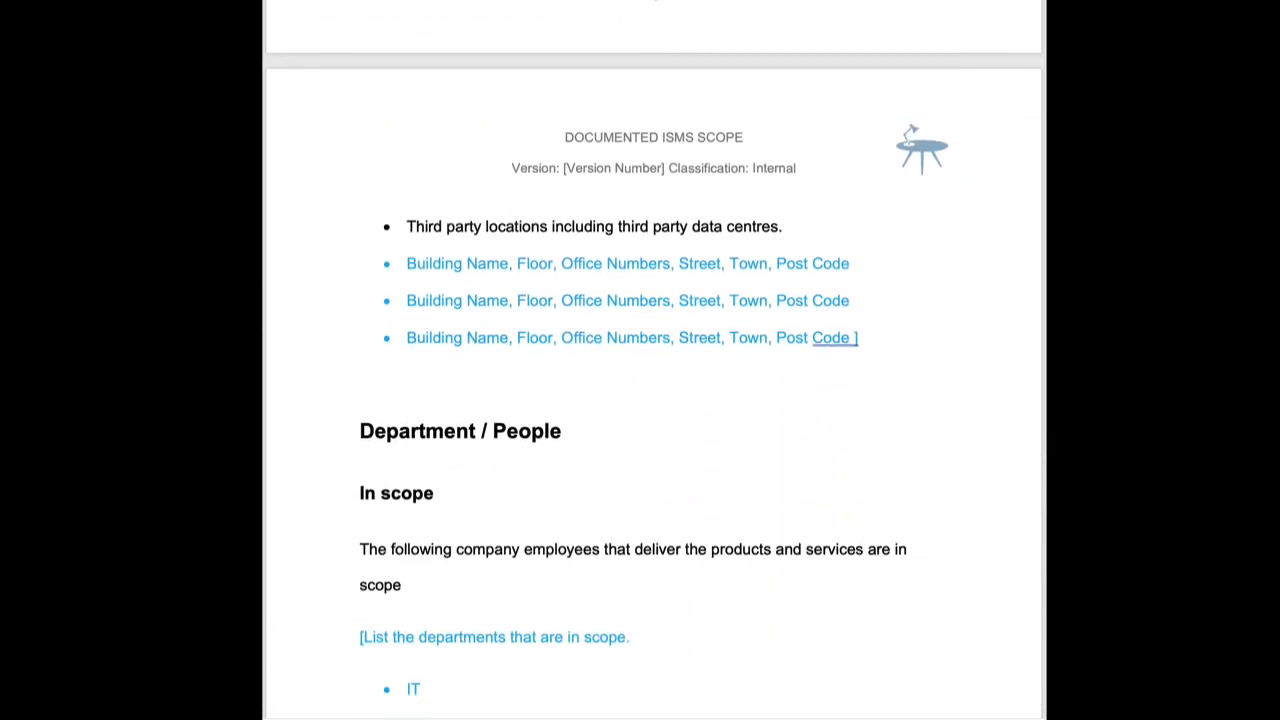
scroll(down, 3)
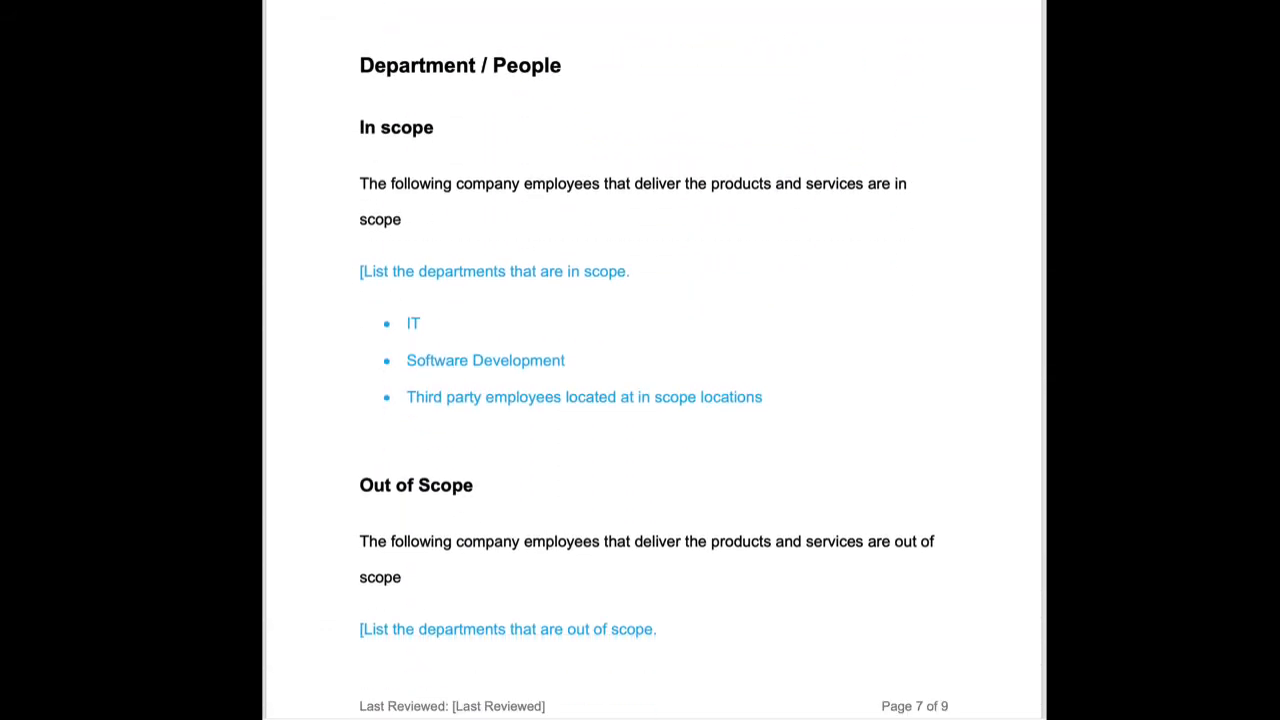
scroll(down, 3)
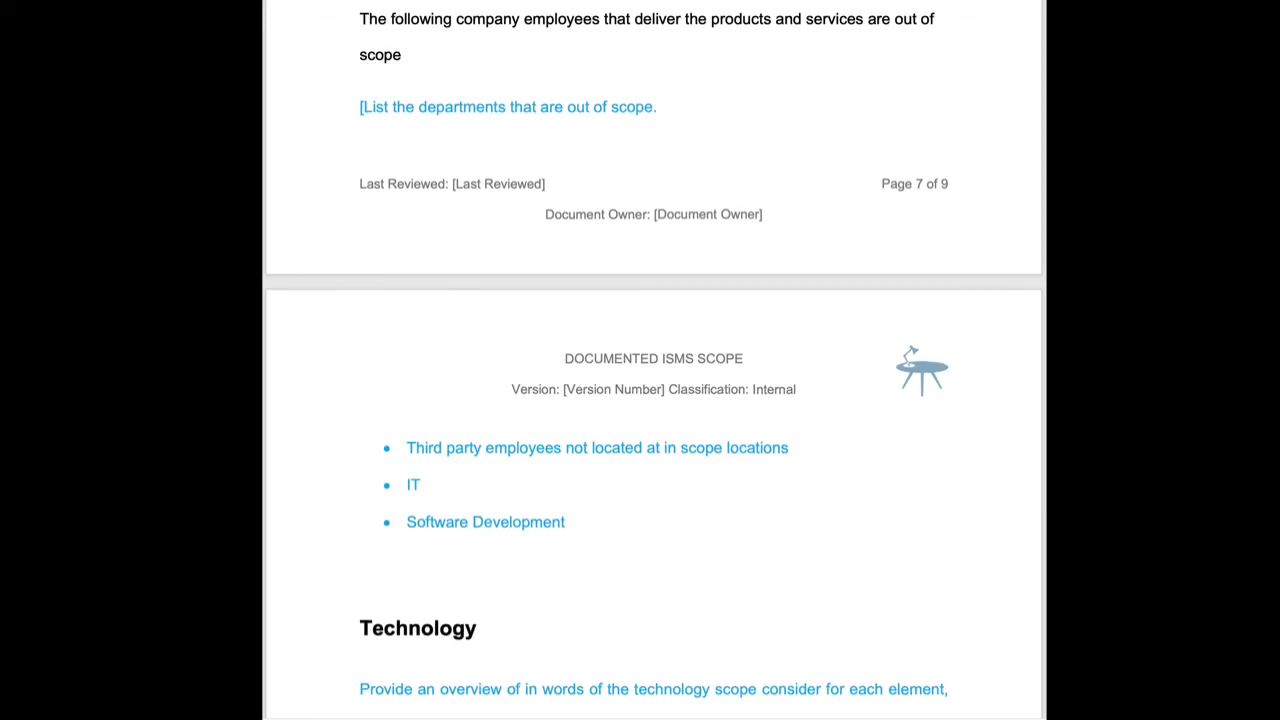
scroll(down, 3)
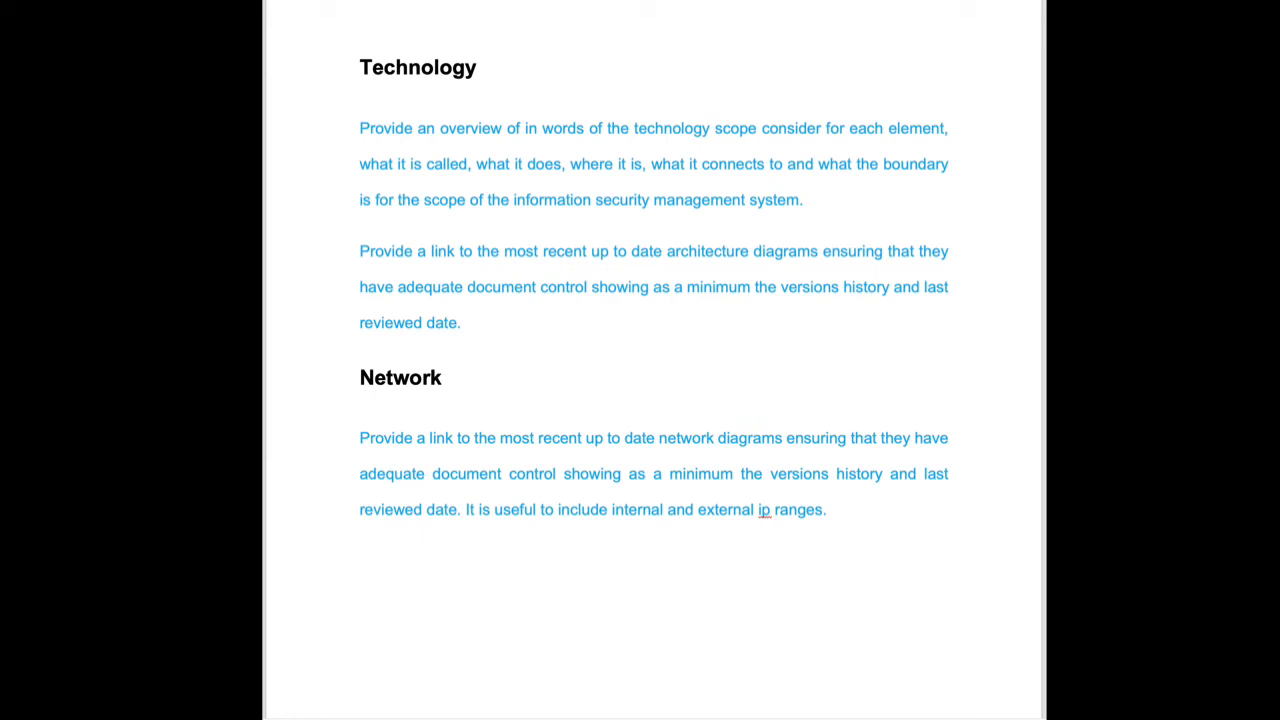
scroll(down, 3)
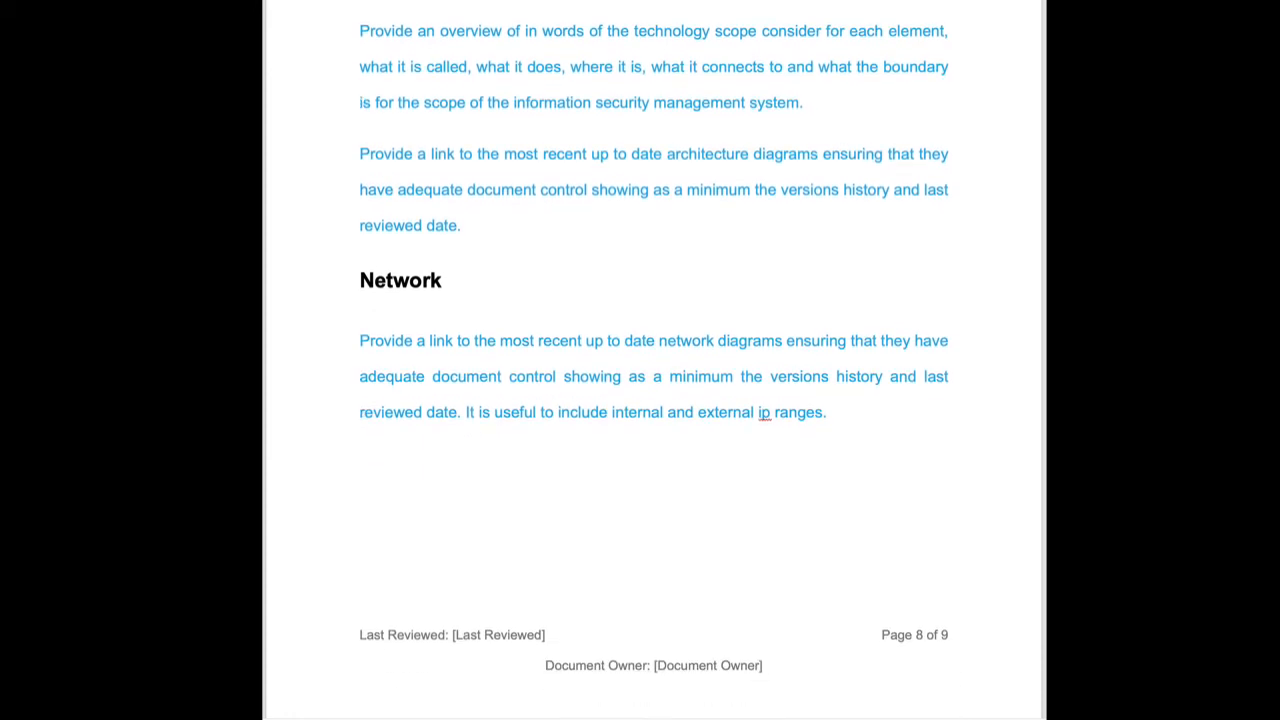
scroll(down, 3)
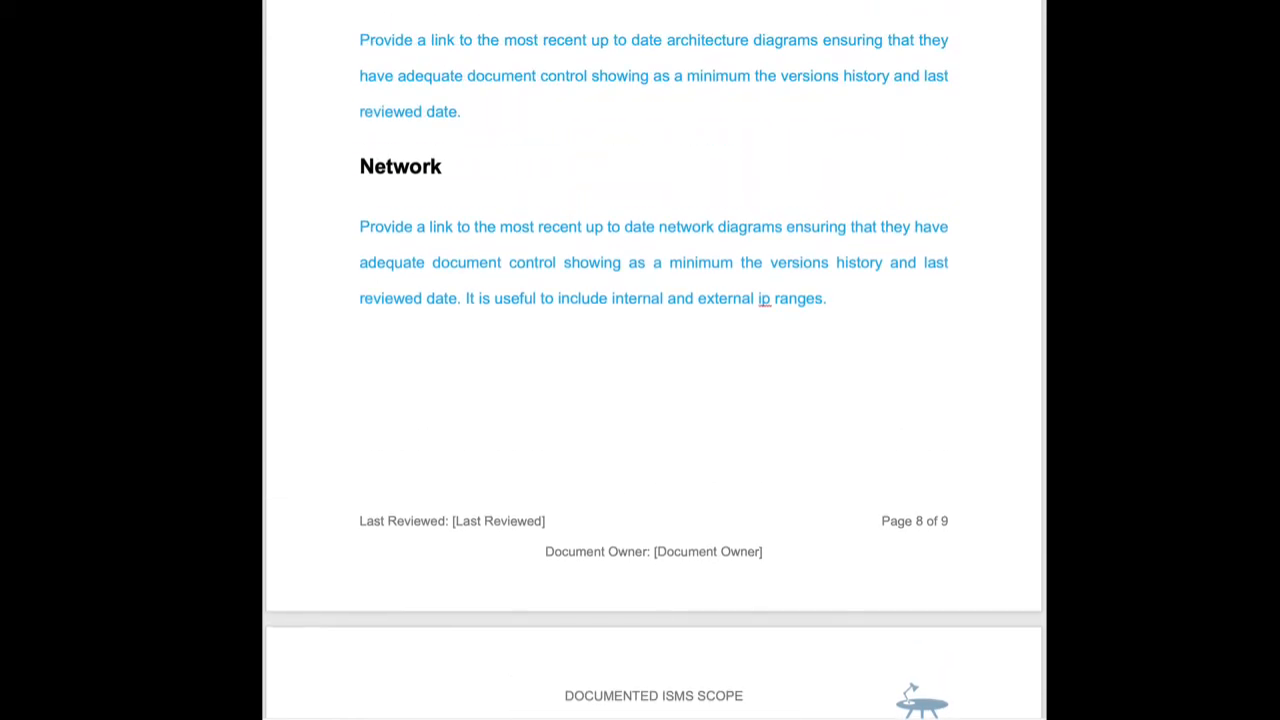
scroll(up, 3)
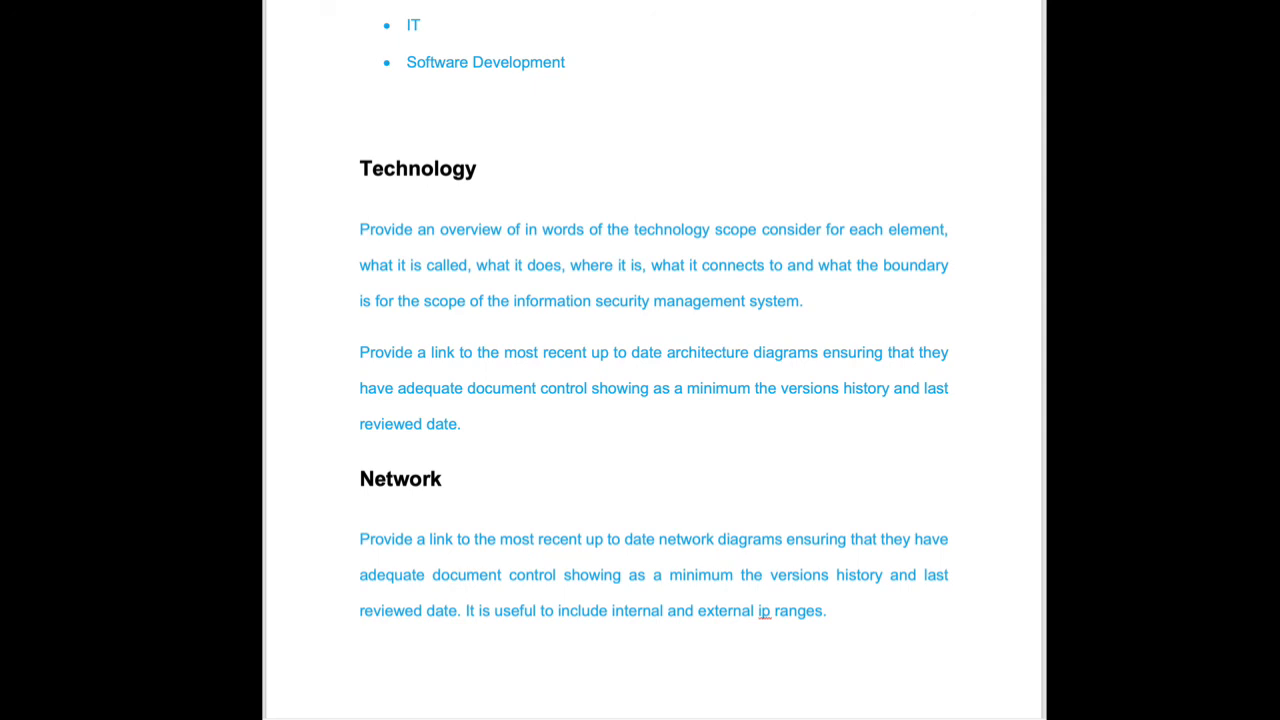
scroll(up, 3)
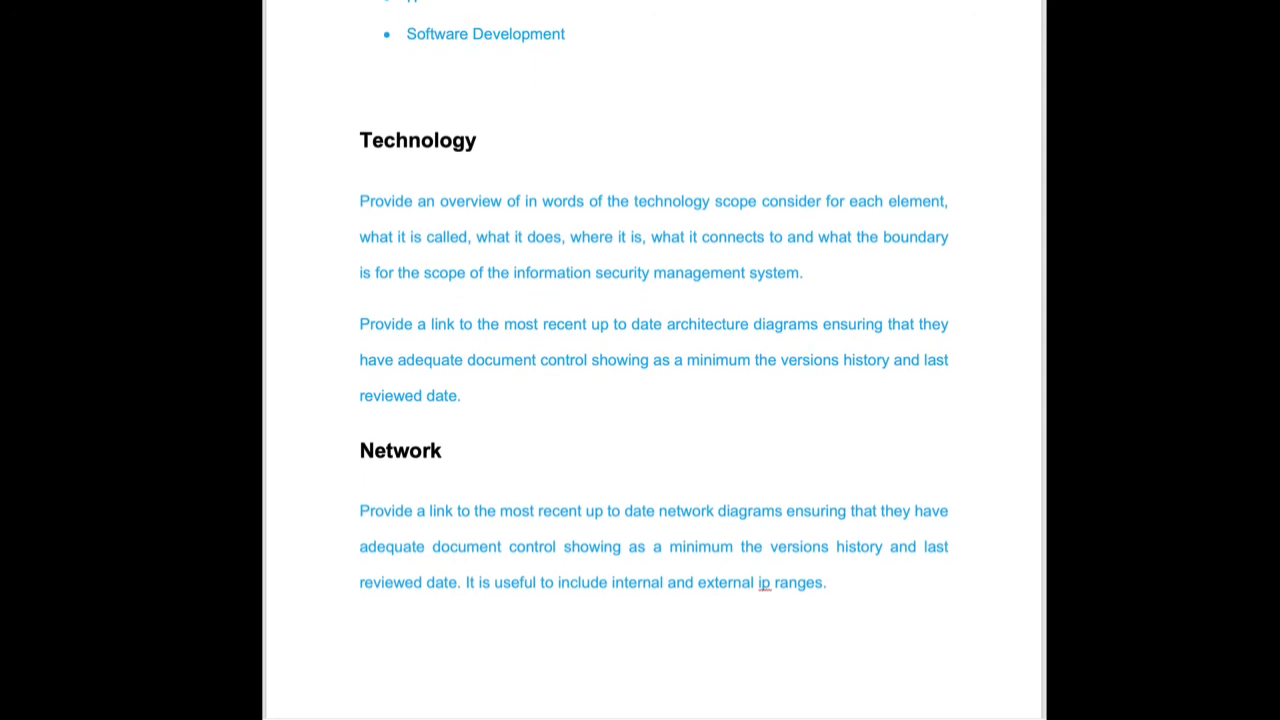